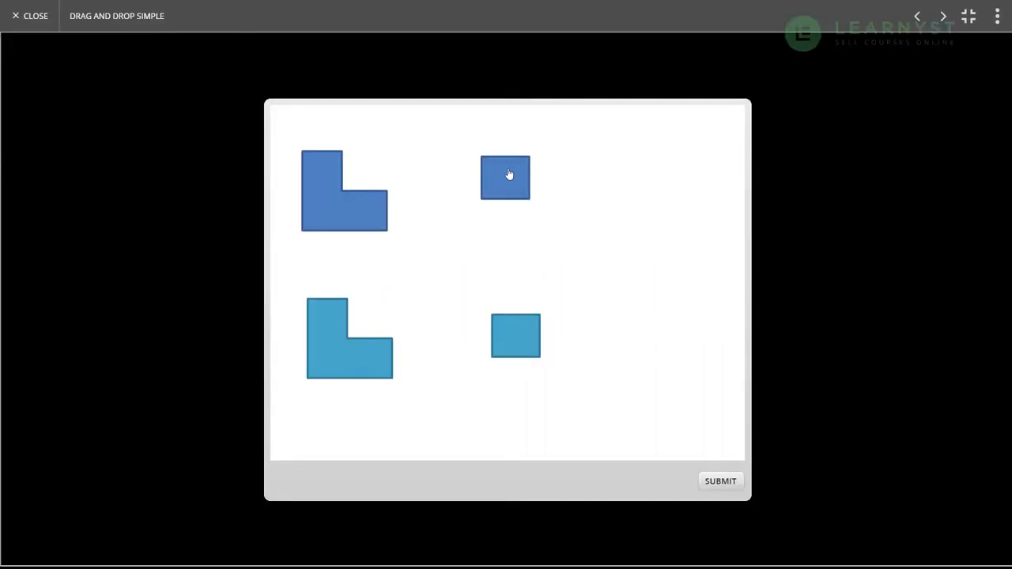
Place the dark and light blue squares into their L-shapes, submit, and continue past the Correct message
{"action": "left_click_drag", "start_coordinate": [506, 178], "coordinate": [362, 172]}
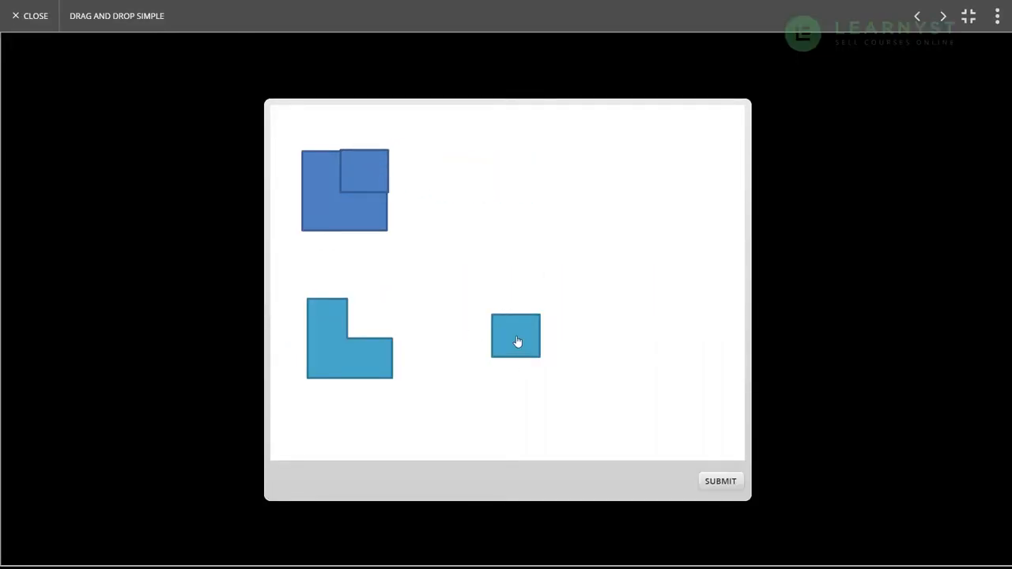
{"action": "left_click_drag", "start_coordinate": [516, 336], "coordinate": [361, 324]}
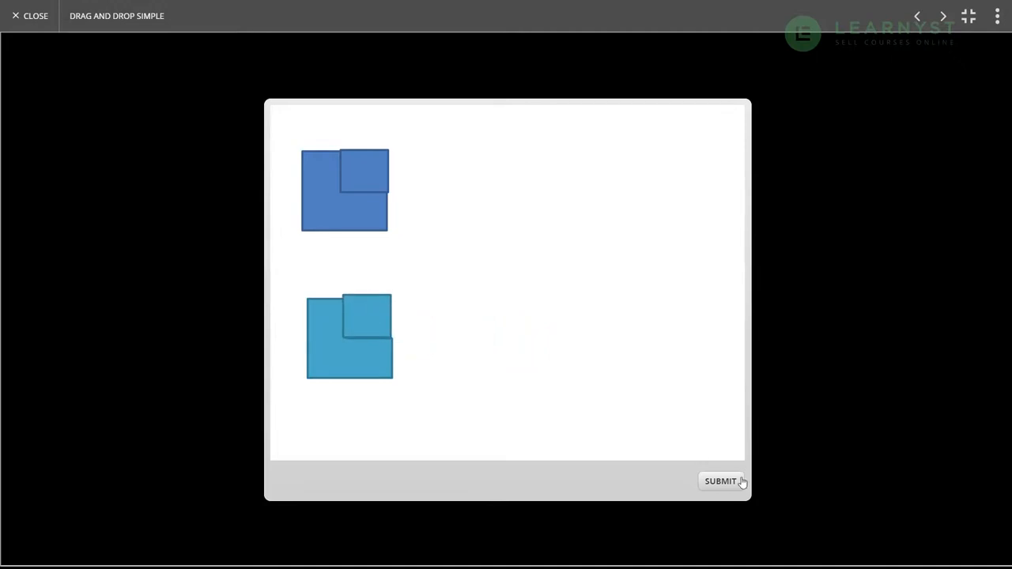
{"action": "left_click", "coordinate": [721, 480]}
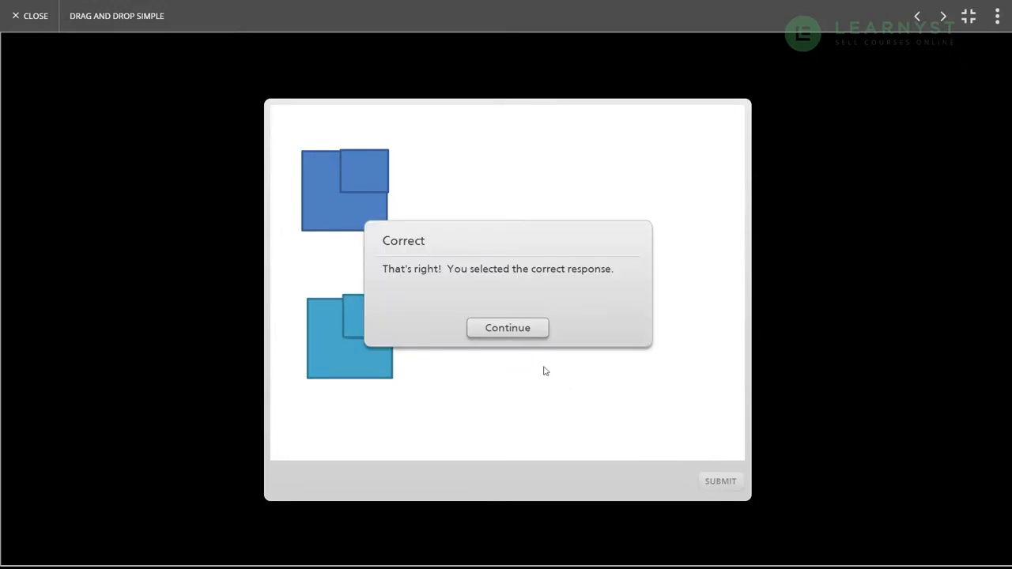
{"action": "left_click", "coordinate": [507, 327]}
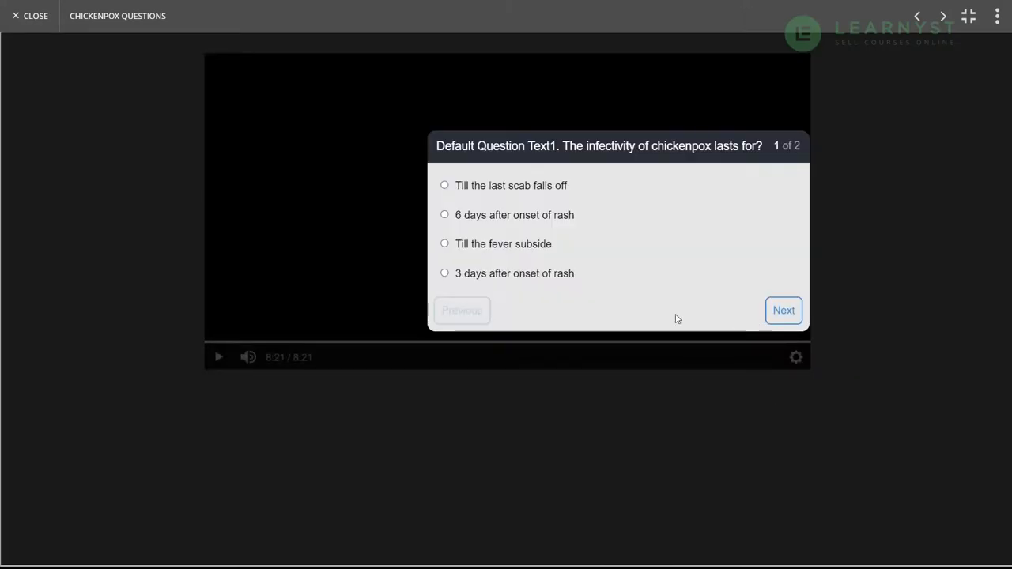
Advance to chickenpox question 2 of 2 and submit the quiz answers
{"action": "left_click", "coordinate": [783, 310]}
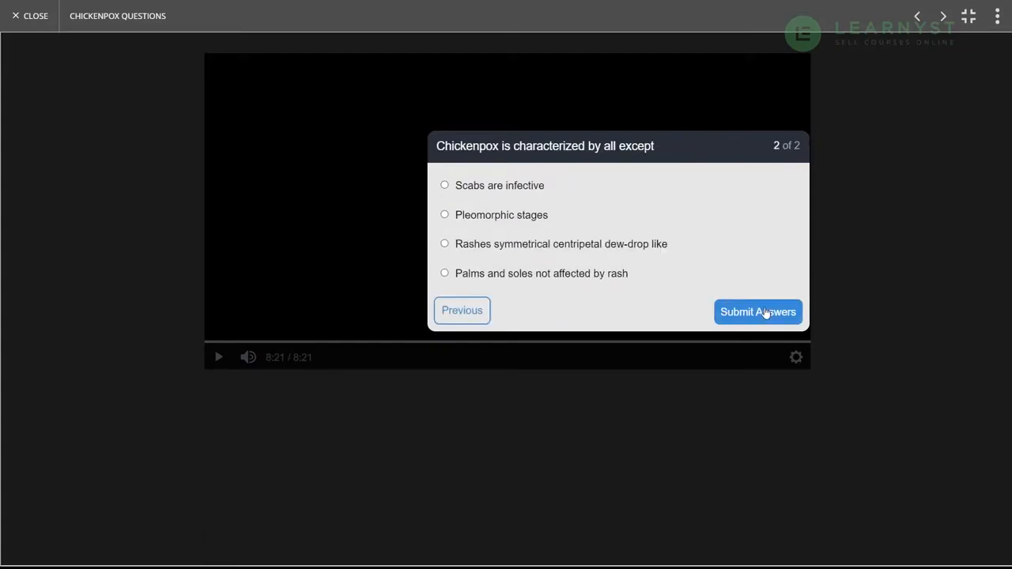
{"action": "left_click", "coordinate": [30, 16]}
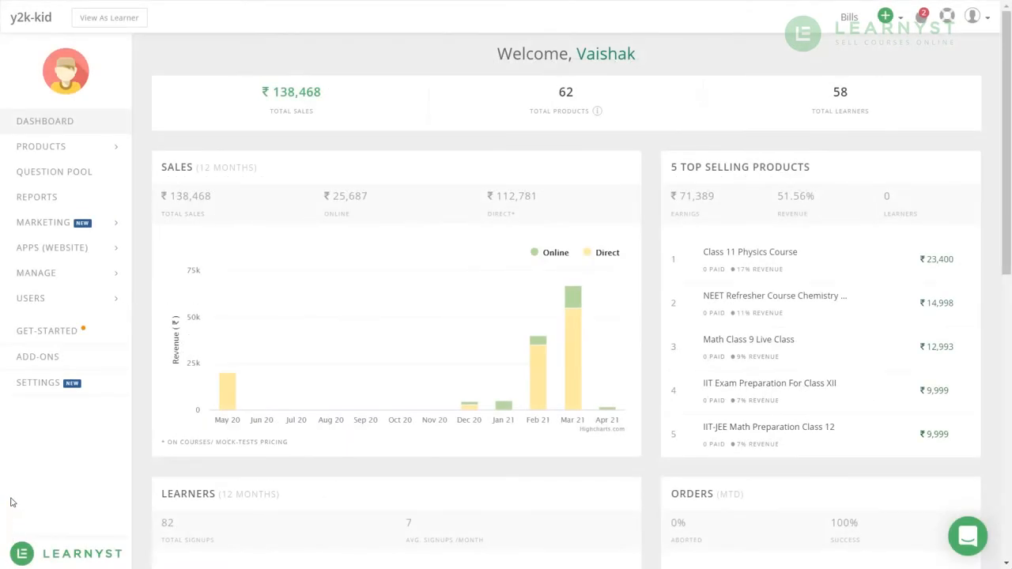
From Products > Courses, view the lessons of the Class 9 Social-Science Course
{"action": "left_click", "coordinate": [44, 148]}
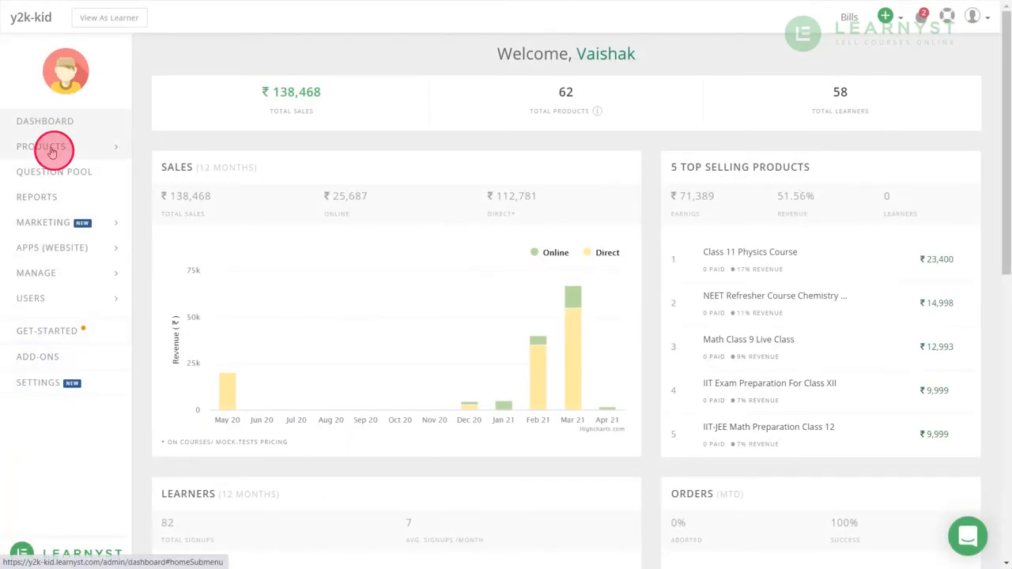
{"action": "left_click", "coordinate": [41, 146]}
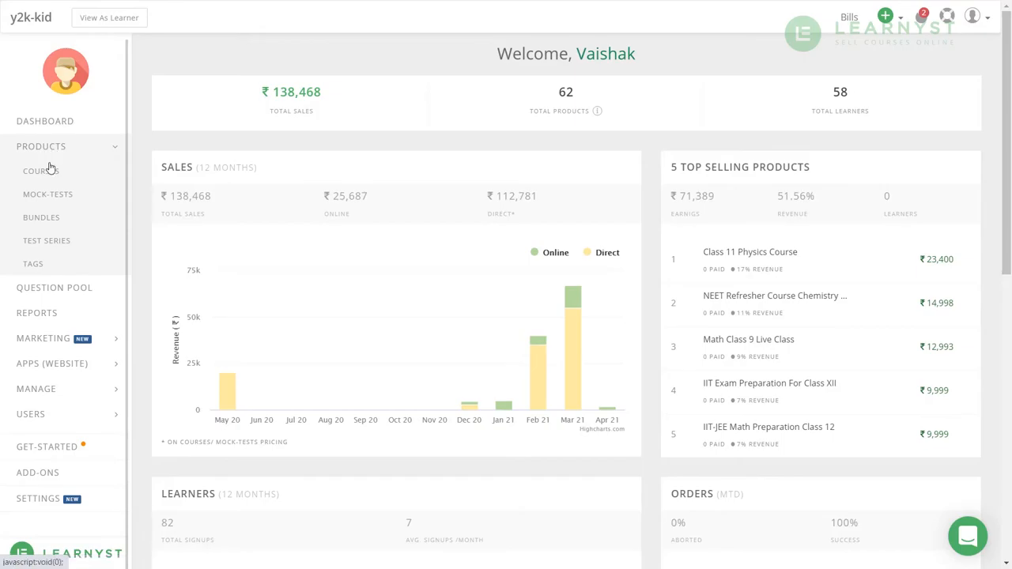
{"action": "left_click", "coordinate": [41, 171]}
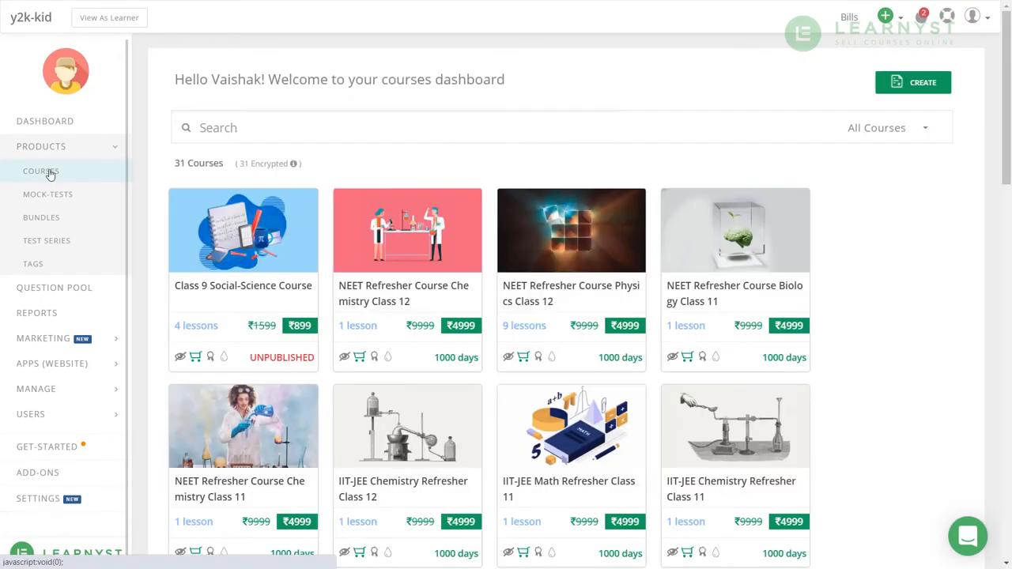
{"action": "mouse_move", "coordinate": [244, 229]}
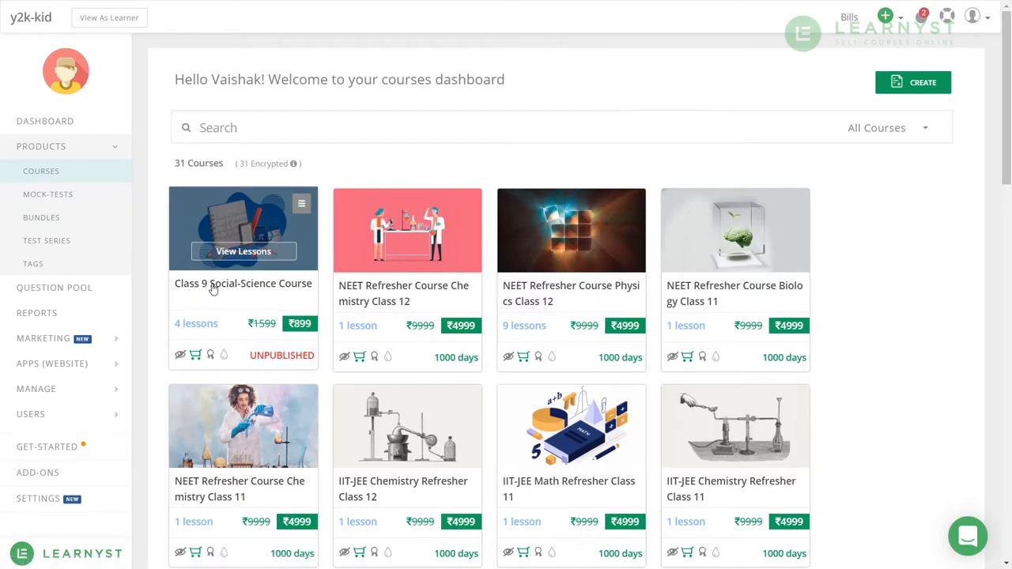
{"action": "left_click", "coordinate": [212, 287]}
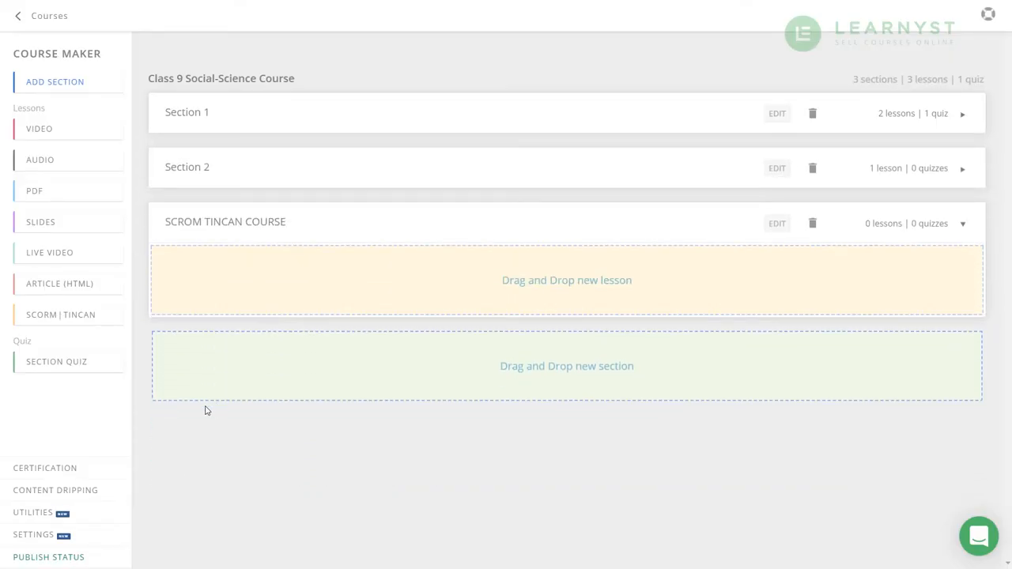
Add a SCORM lesson to the SCROM TINCAN COURSE section titled 'Economics & Finance'
{"action": "left_click", "coordinate": [60, 313]}
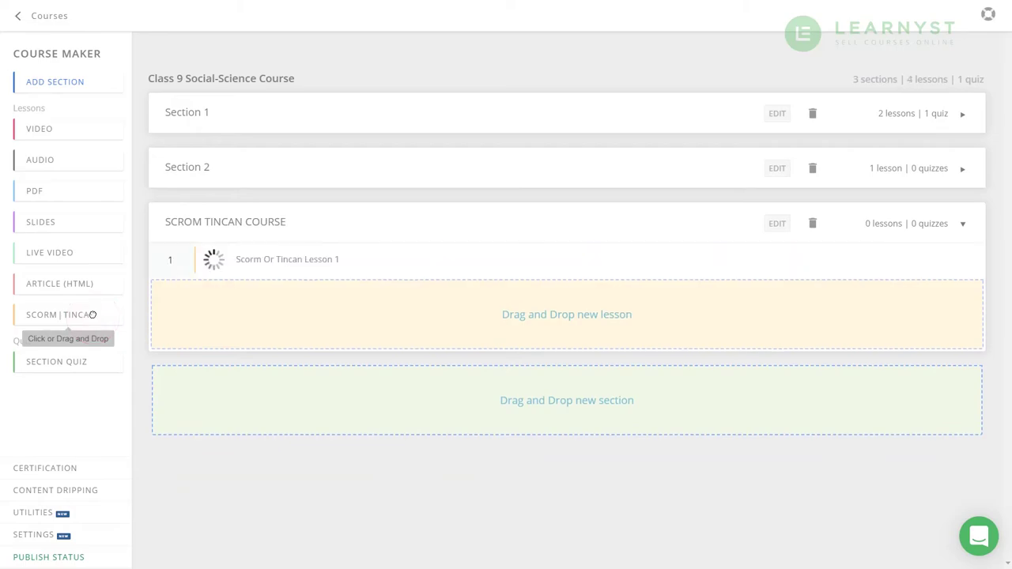
{"action": "left_click", "coordinate": [288, 260]}
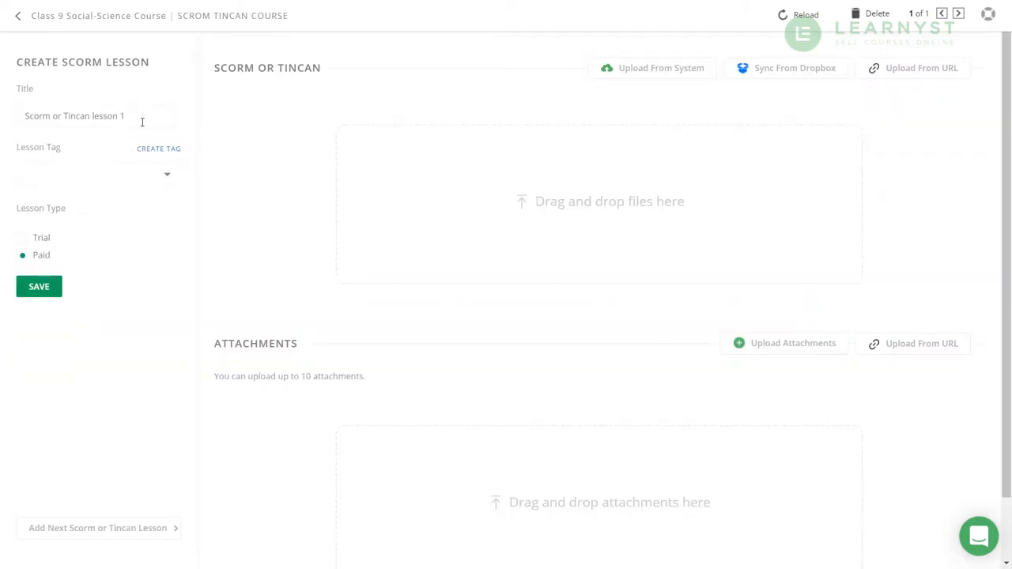
{"action": "type", "text": "Economics & Finance"}
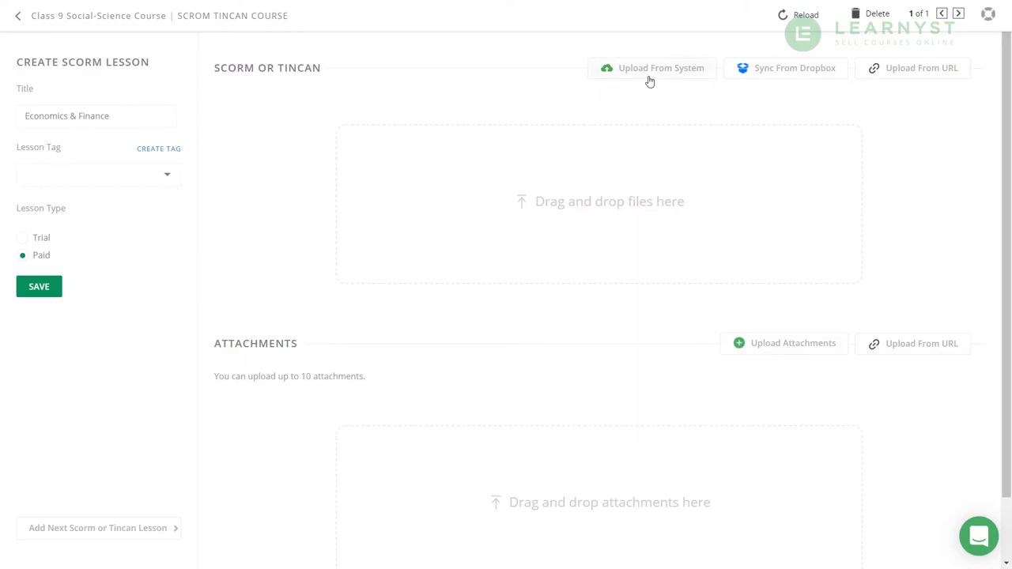
Upload the Economics & Finance zip from Downloads as the lesson package and save the lesson
{"action": "left_click", "coordinate": [651, 80]}
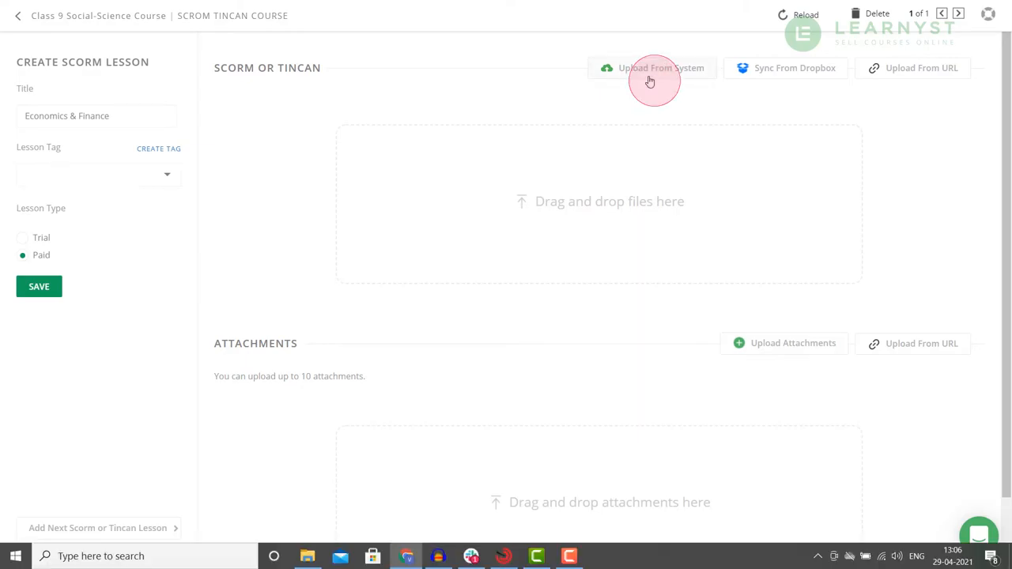
{"action": "left_click", "coordinate": [661, 67]}
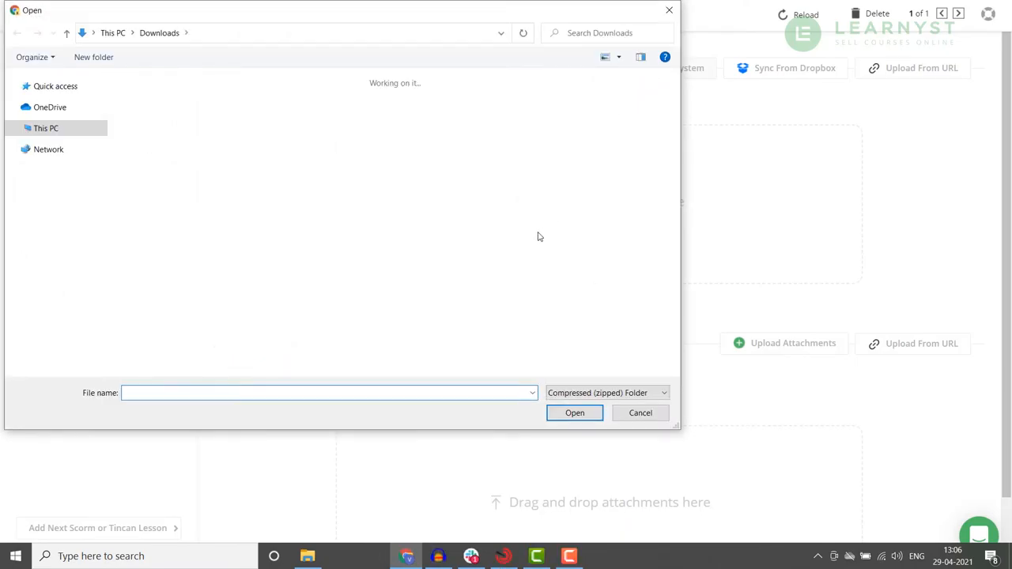
{"action": "left_click", "coordinate": [166, 134]}
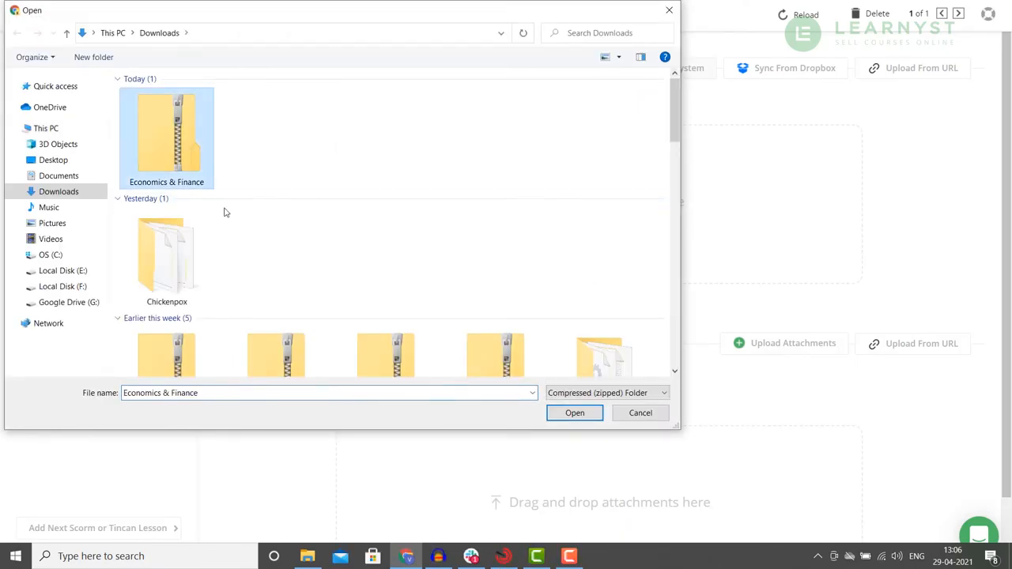
{"action": "left_click", "coordinate": [574, 413]}
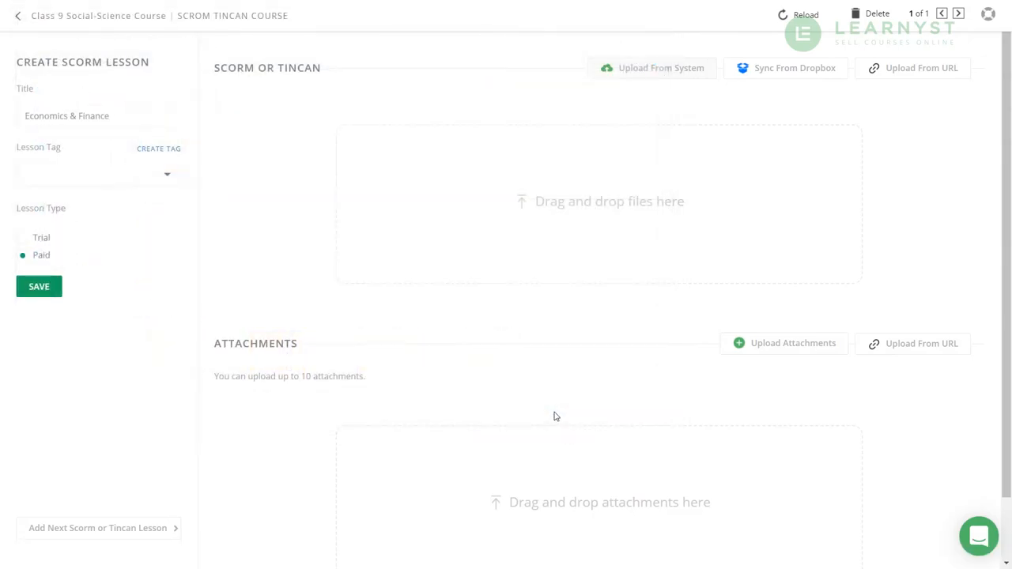
{"action": "mouse_move", "coordinate": [539, 396]}
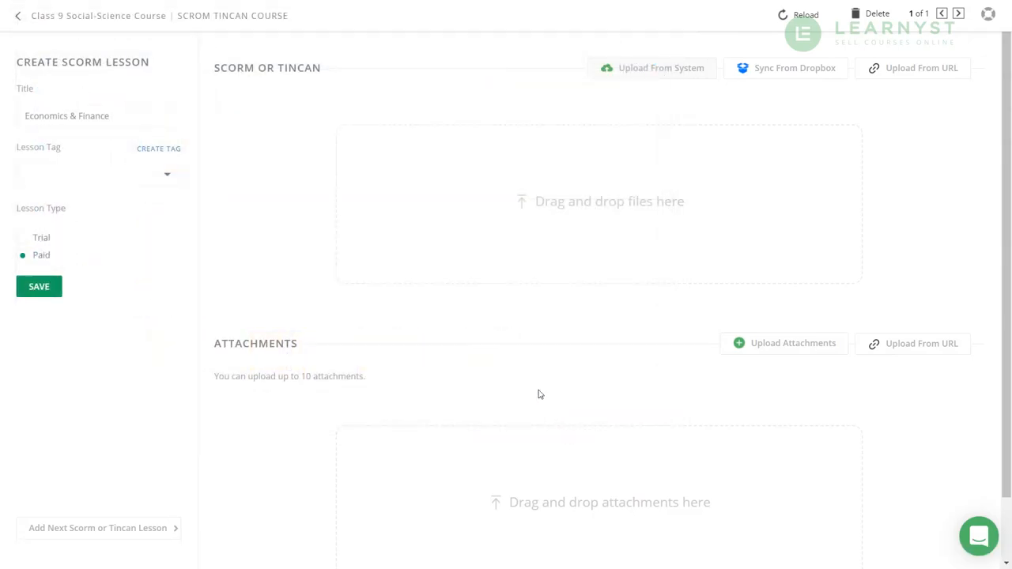
{"action": "left_click", "coordinate": [652, 67]}
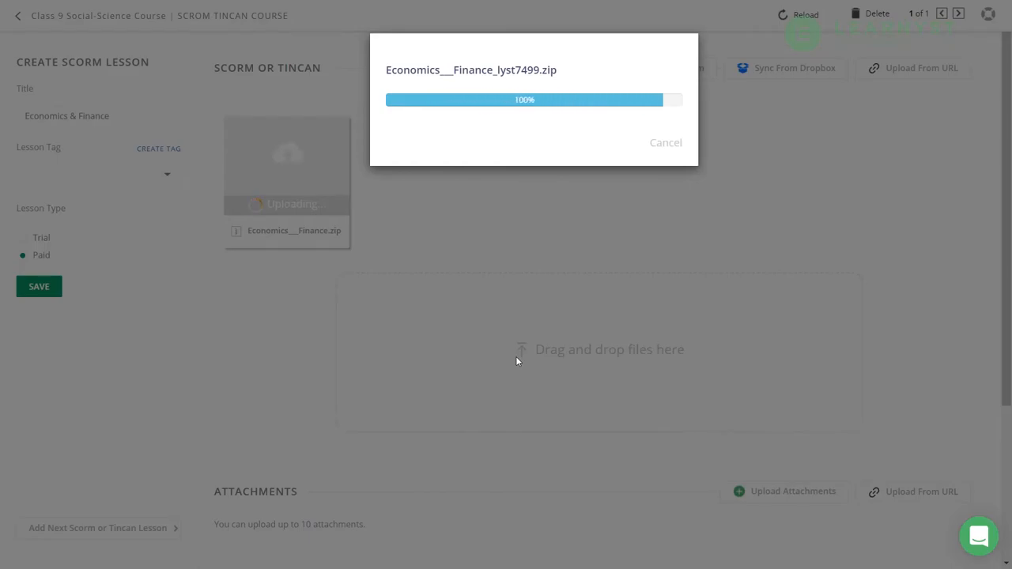
{"action": "left_click", "coordinate": [38, 286]}
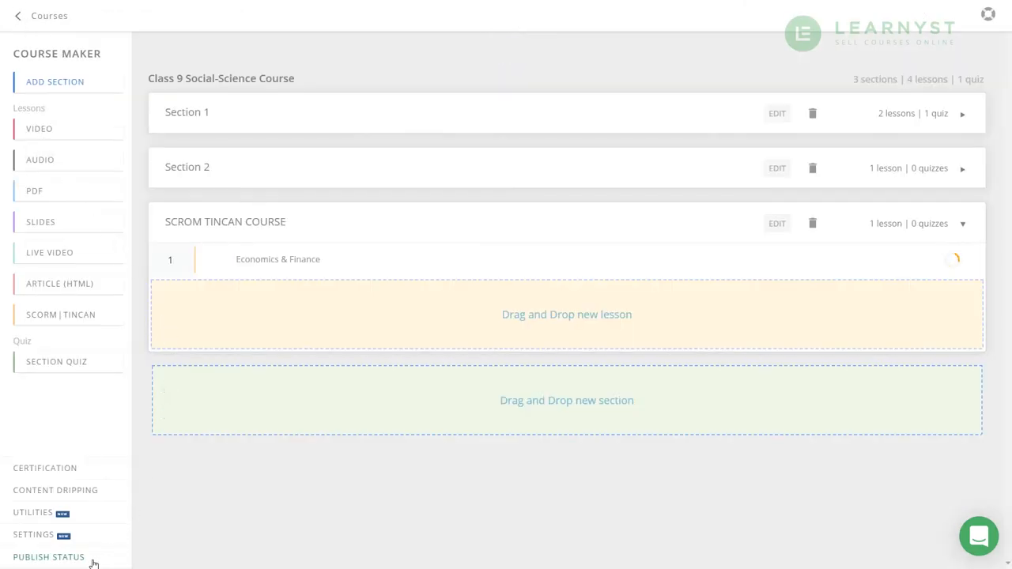
Set Publish Status to Live and confirm the Course Published Successfully message
{"action": "left_click", "coordinate": [47, 554]}
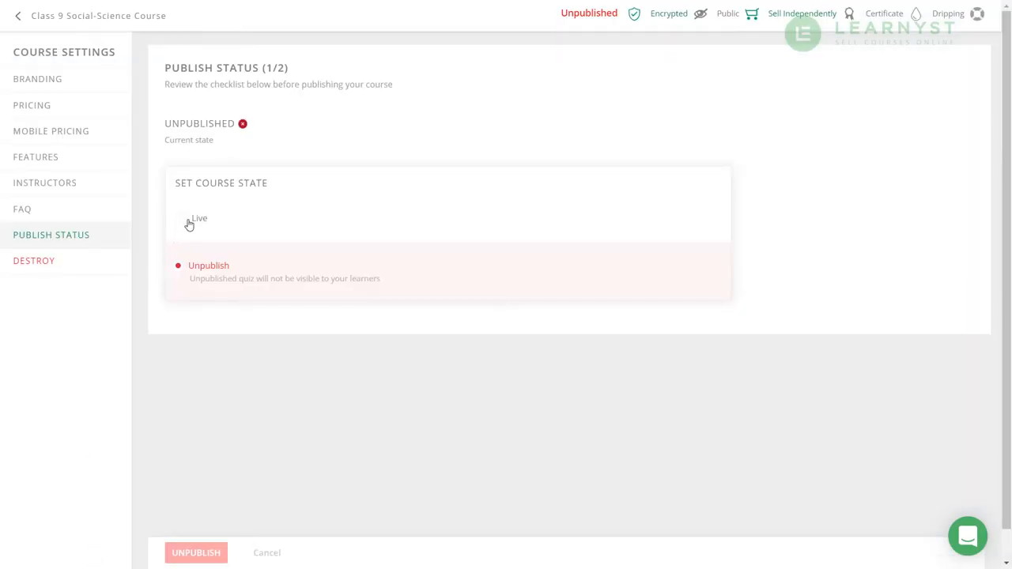
{"action": "left_click", "coordinate": [180, 218]}
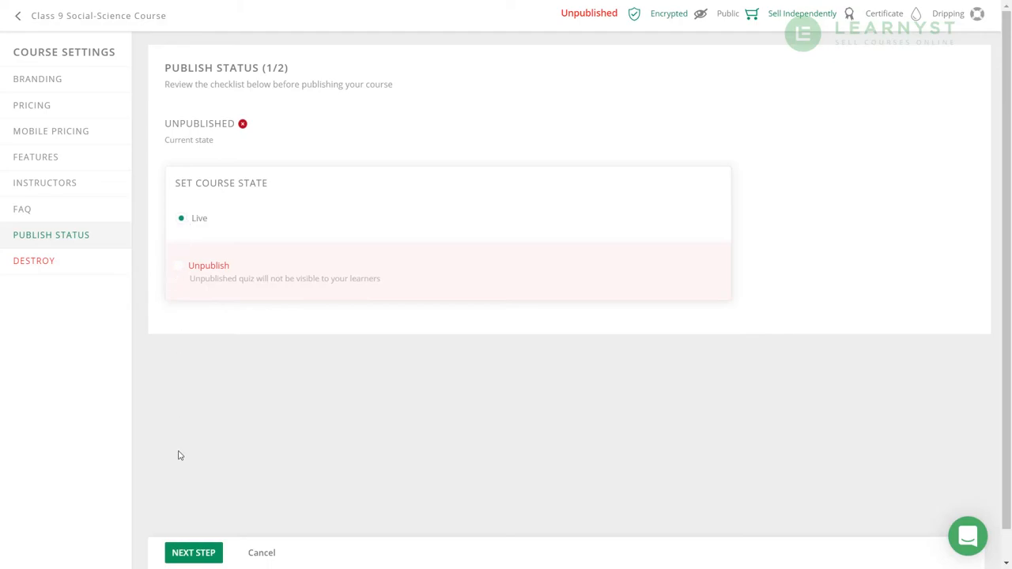
{"action": "left_click", "coordinate": [193, 553]}
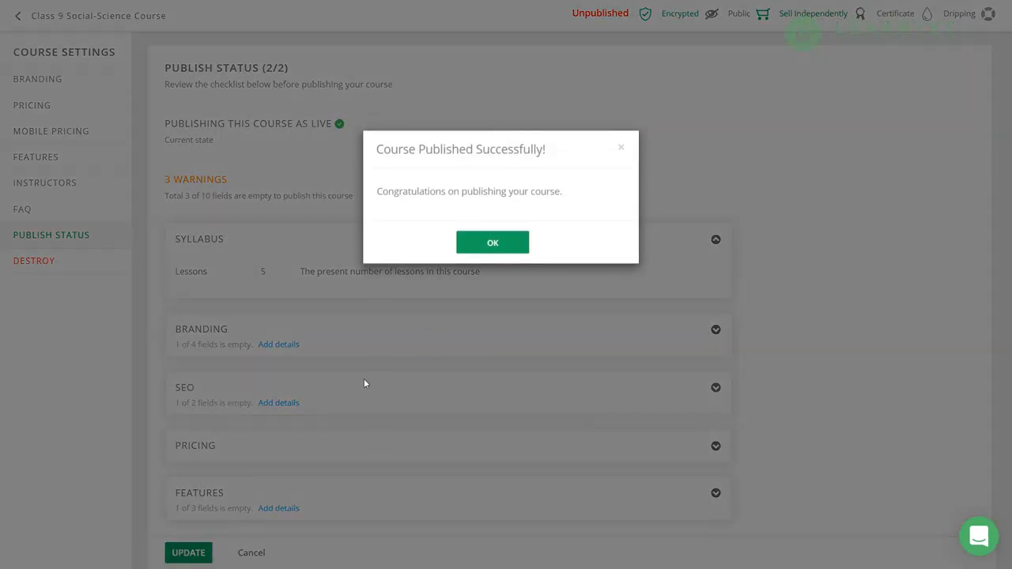
{"action": "left_click", "coordinate": [494, 242]}
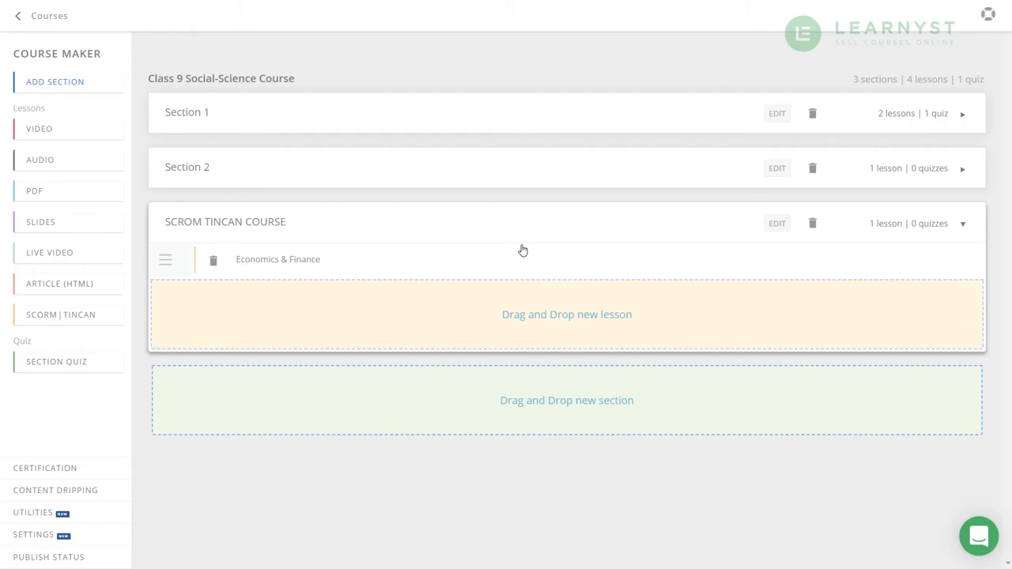
{"action": "mouse_move", "coordinate": [516, 256]}
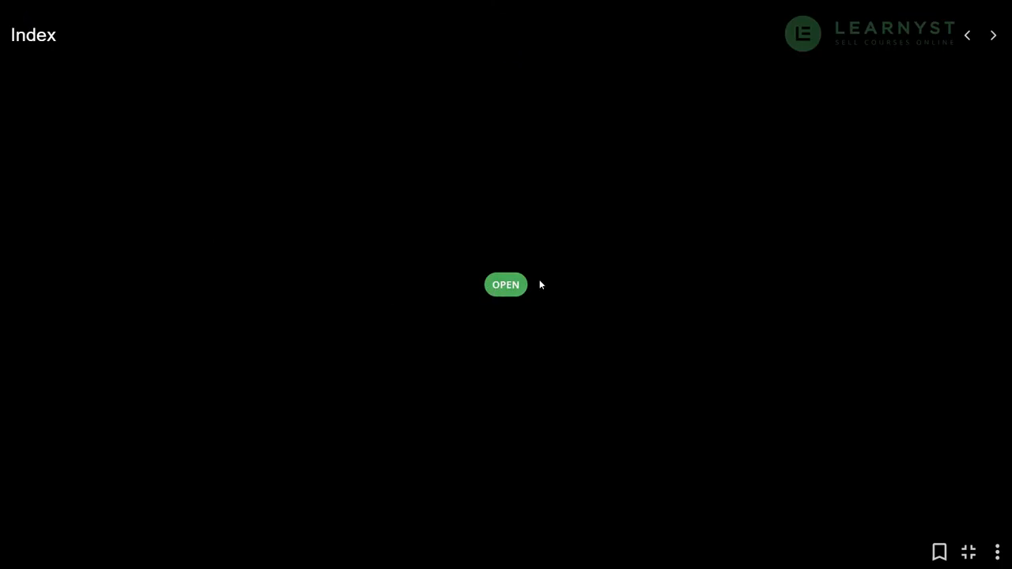
Start the Economics & Finance quiz, advance to question 5 of 26, and answer '3 and 4 only'
{"action": "left_click", "coordinate": [505, 285]}
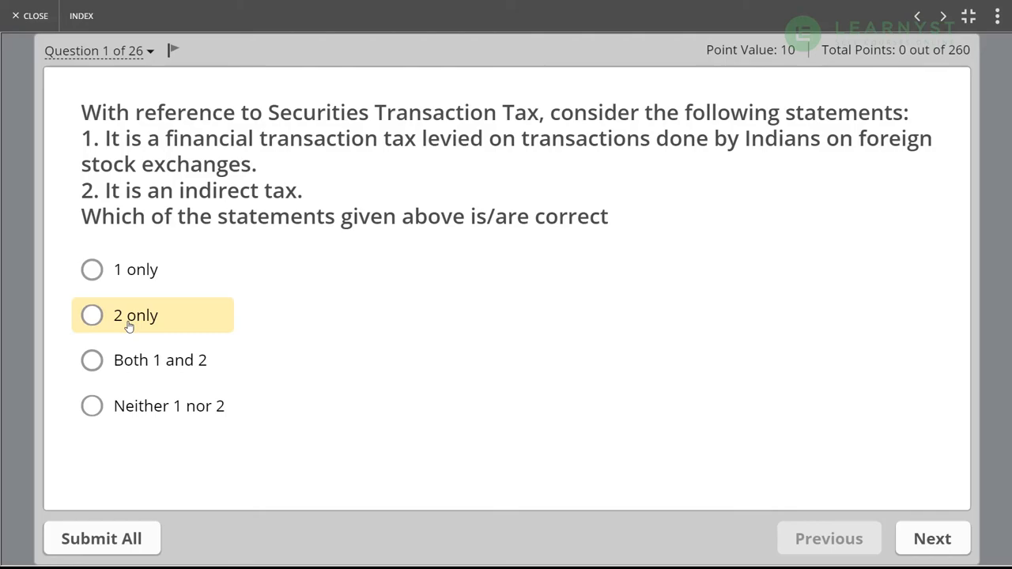
{"action": "left_click", "coordinate": [931, 538]}
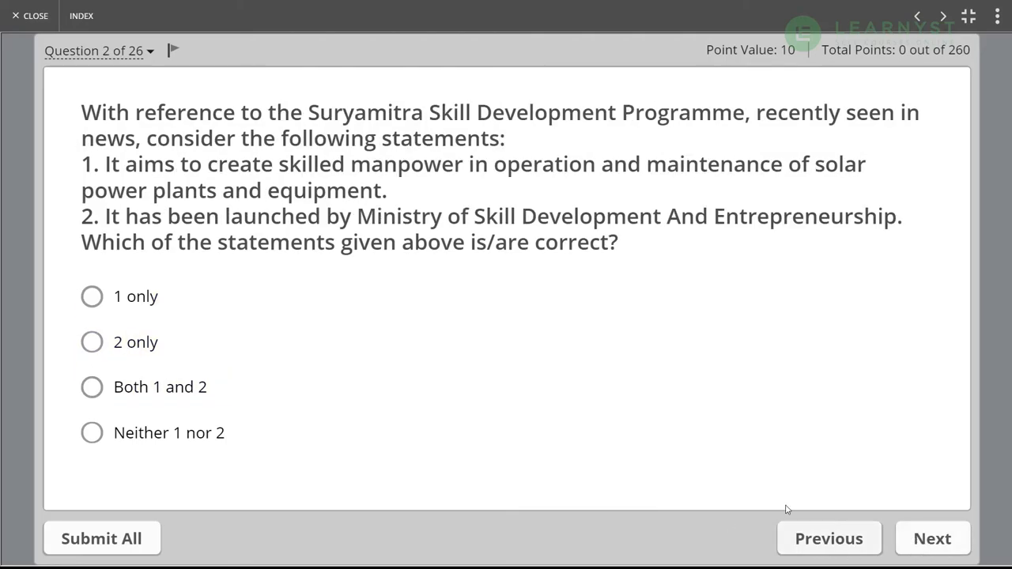
{"action": "left_click", "coordinate": [933, 537]}
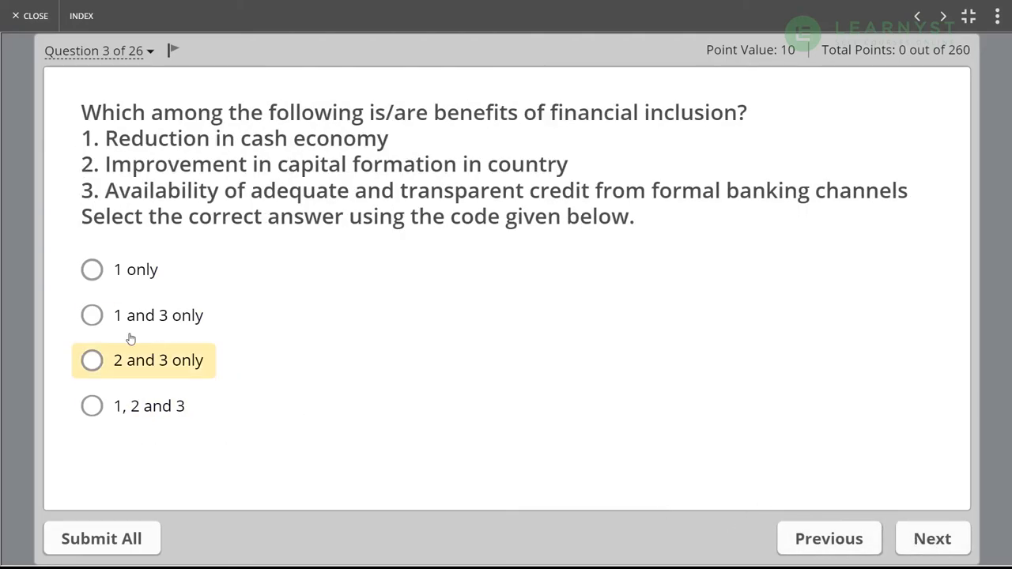
{"action": "left_click", "coordinate": [933, 537]}
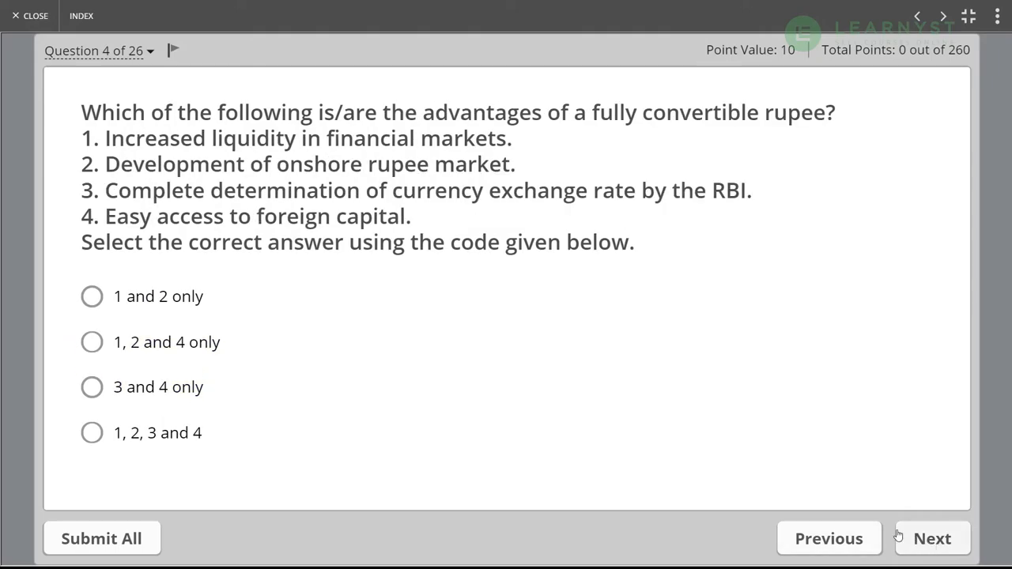
{"action": "left_click", "coordinate": [933, 537]}
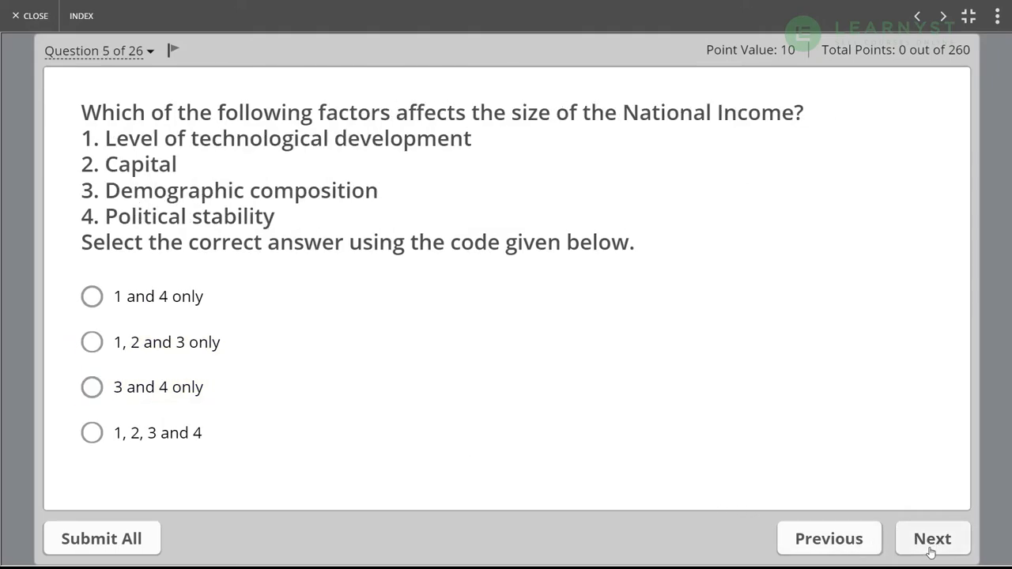
{"action": "left_click", "coordinate": [90, 388]}
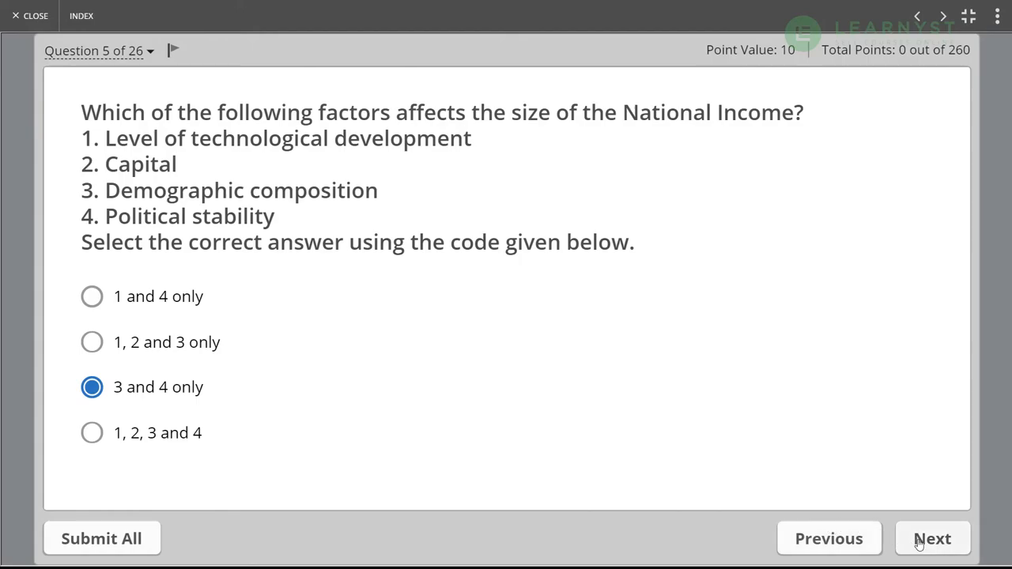